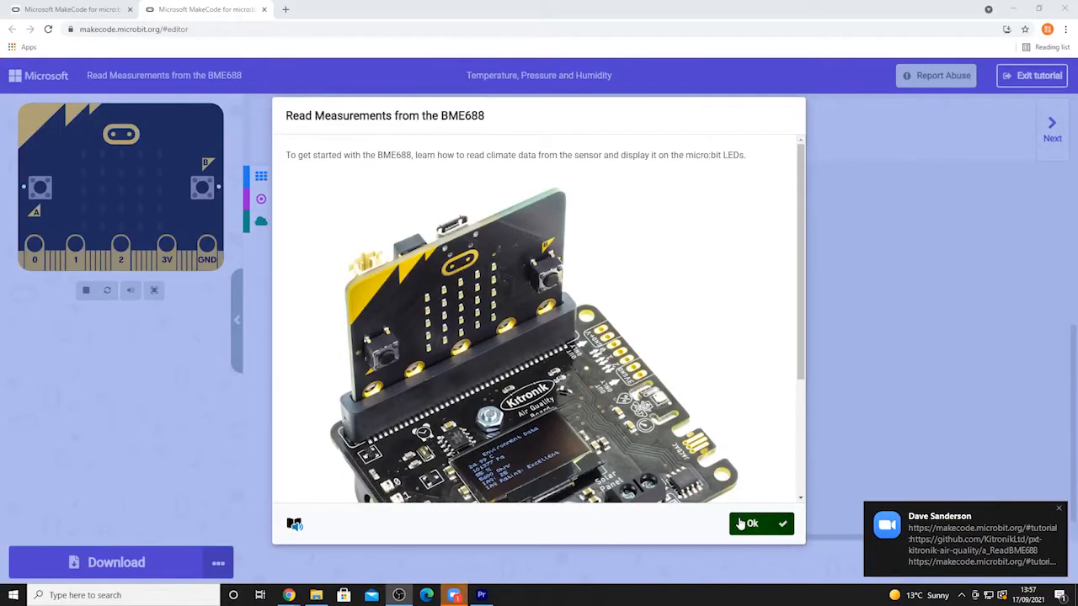
Read through and dismiss the BME688 tutorial's introduction card with OK
scroll(down, 3)
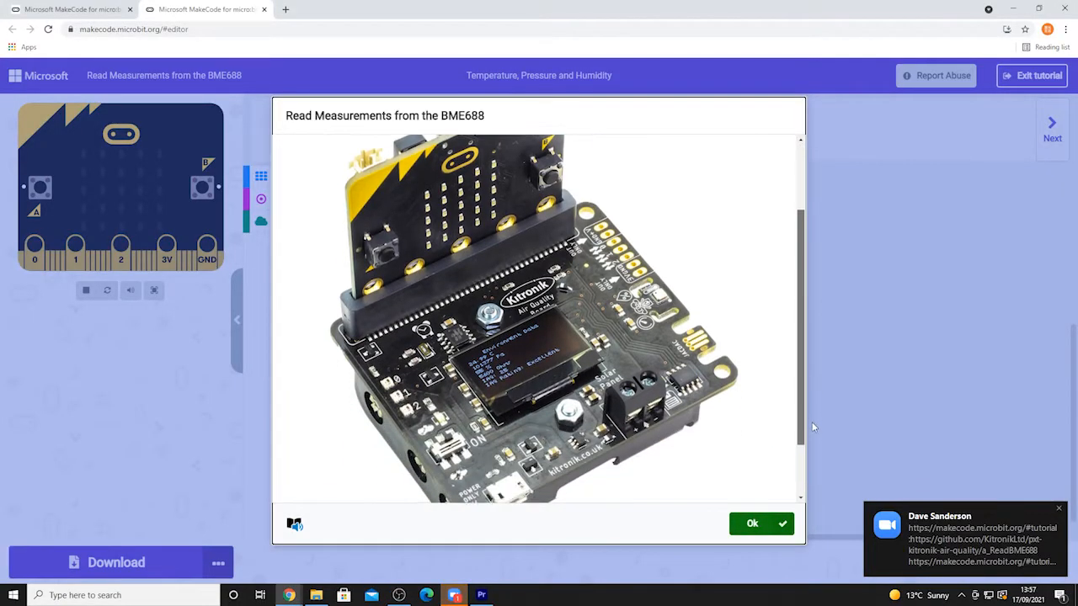
click(751, 522)
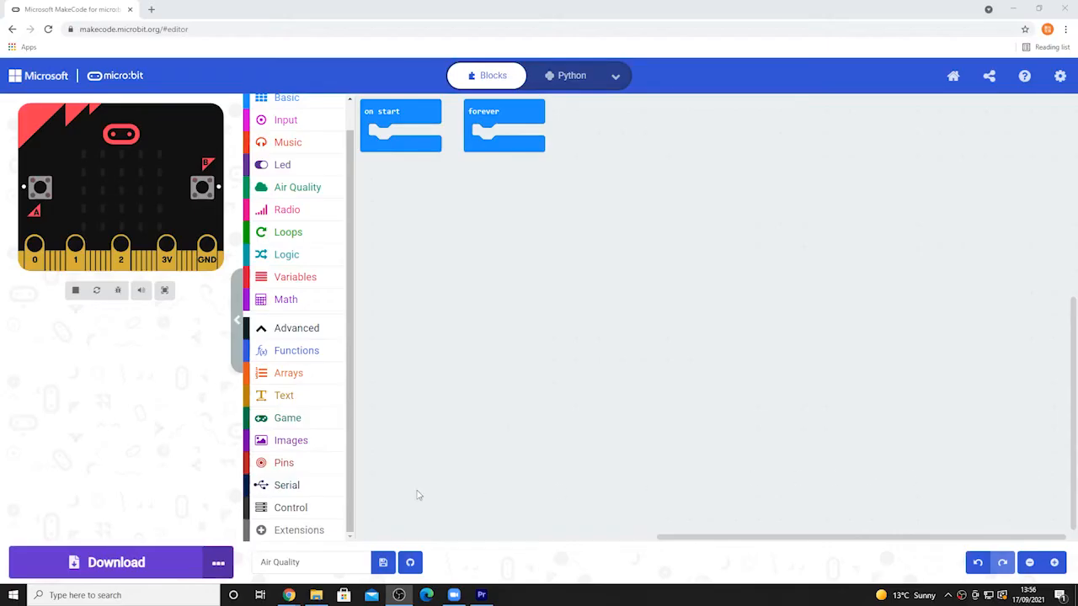
Search the Extensions gallery for 'air qu' to locate the Kitronik Air Quality extension
click(300, 529)
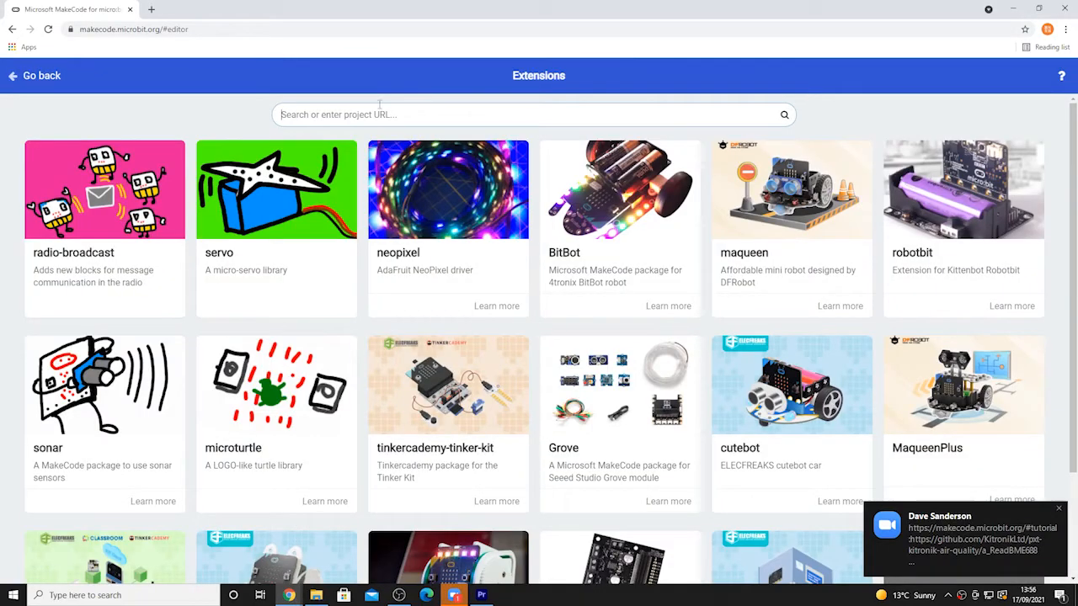
text(air qu)
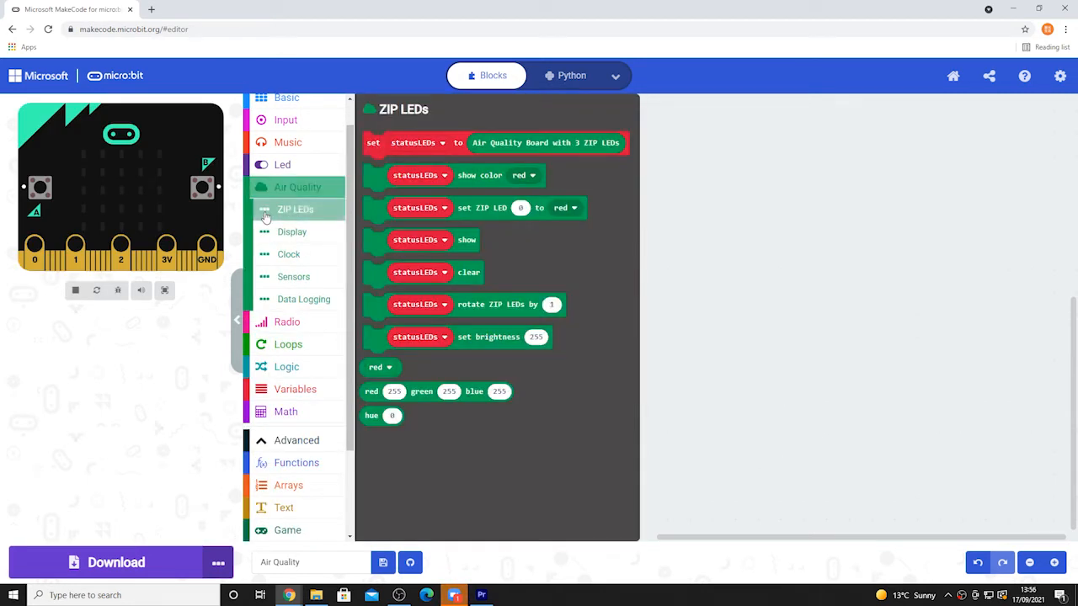
mouse_move(278, 236)
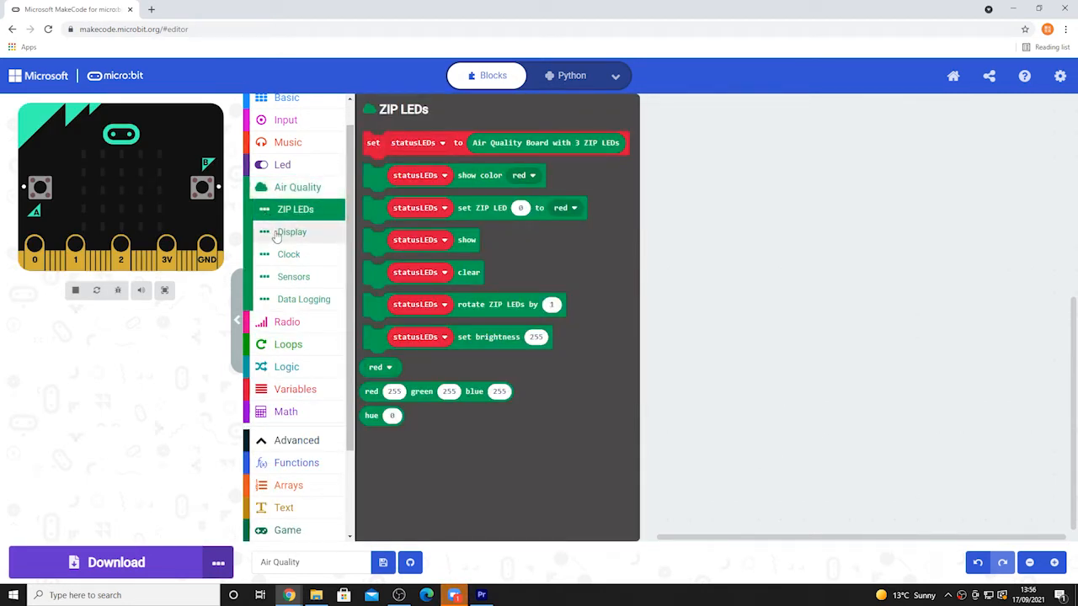
Browse the Air Quality Clock blocks for time, date and alarm settings
click(288, 254)
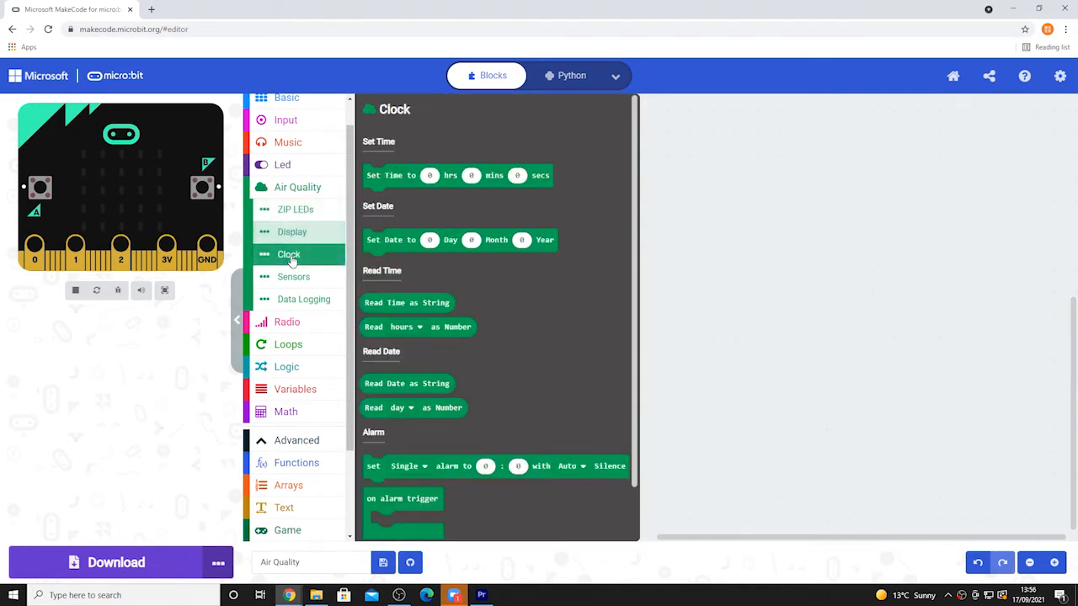
scroll(down, 3)
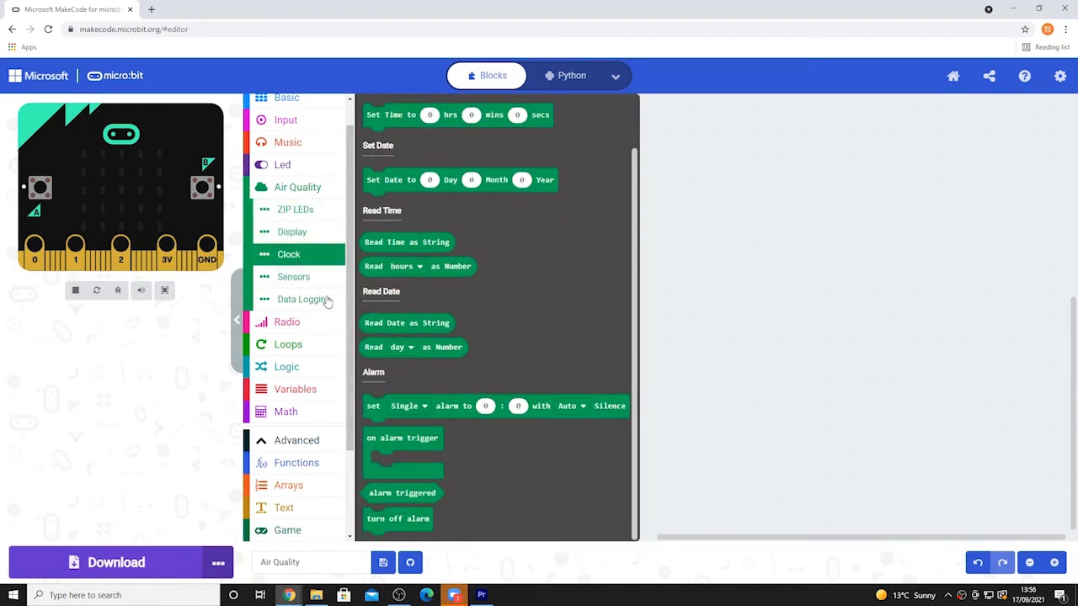